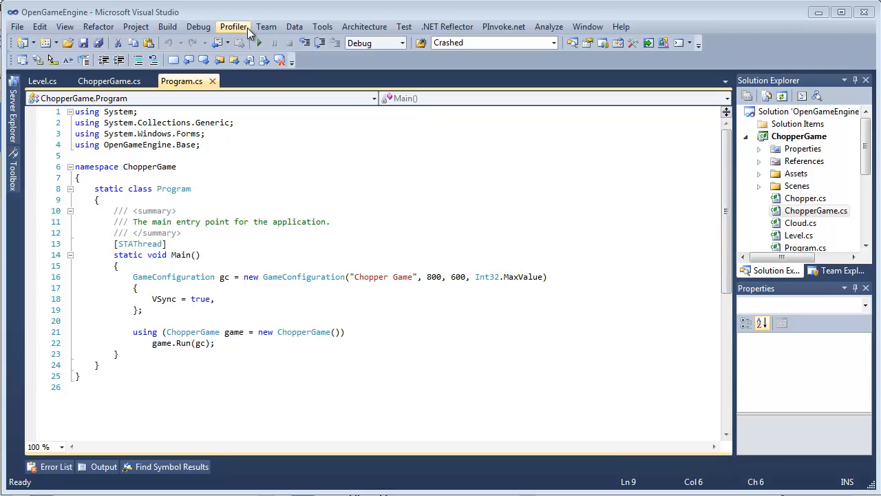
pyautogui.moveTo(271, 50)
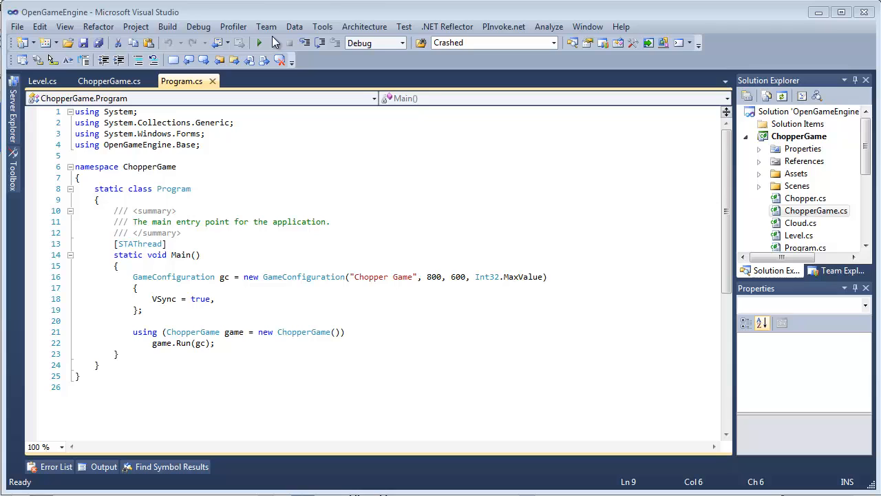
pyautogui.moveTo(260, 43)
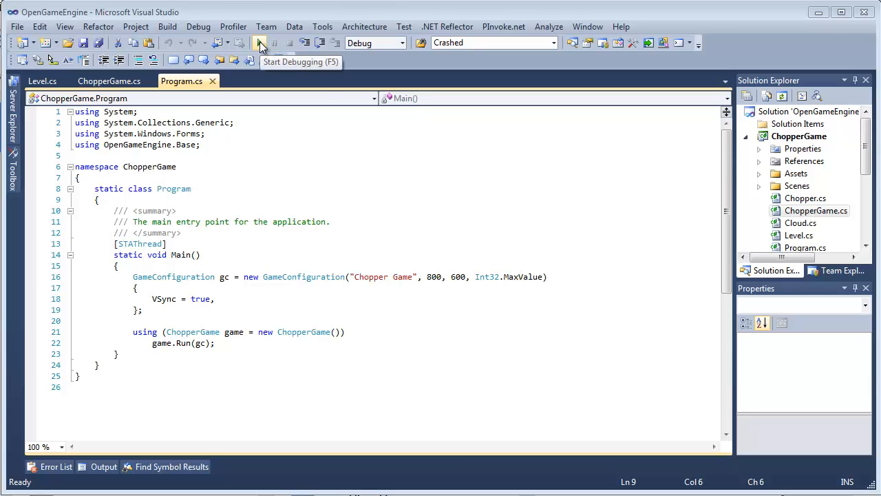
pyautogui.moveTo(255, 43)
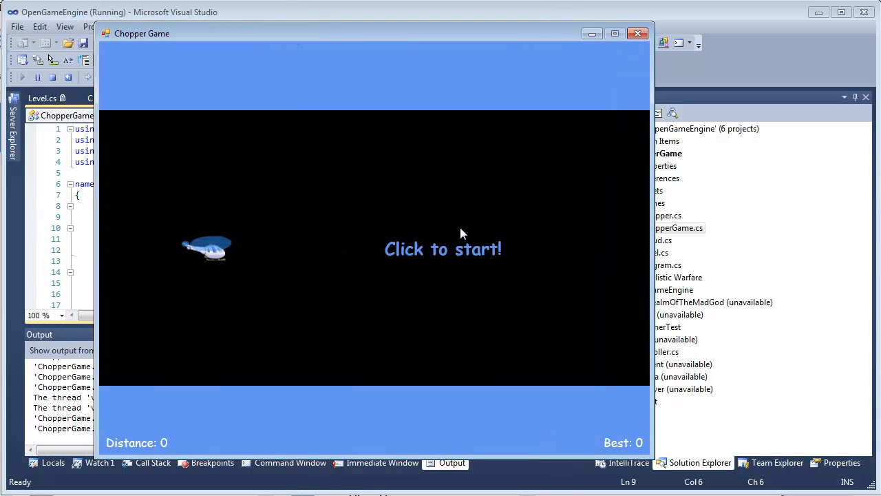
pyautogui.moveTo(377, 258)
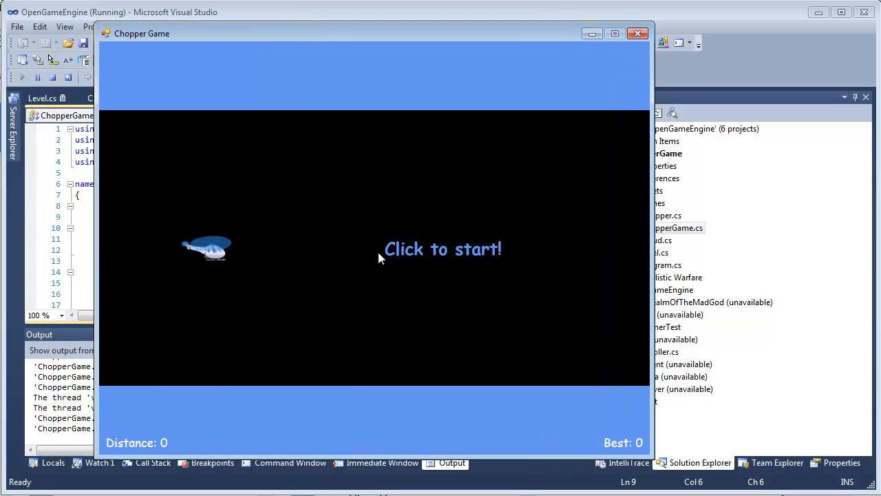
pyautogui.moveTo(440, 163)
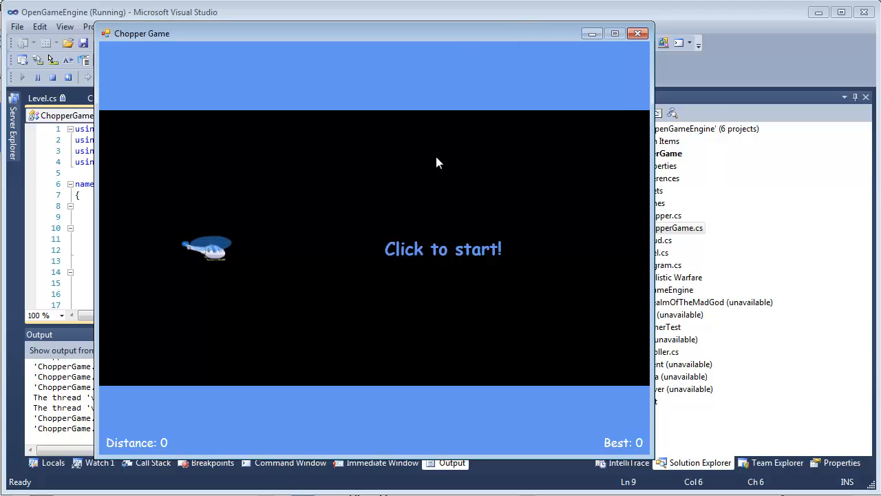
pyautogui.moveTo(447, 296)
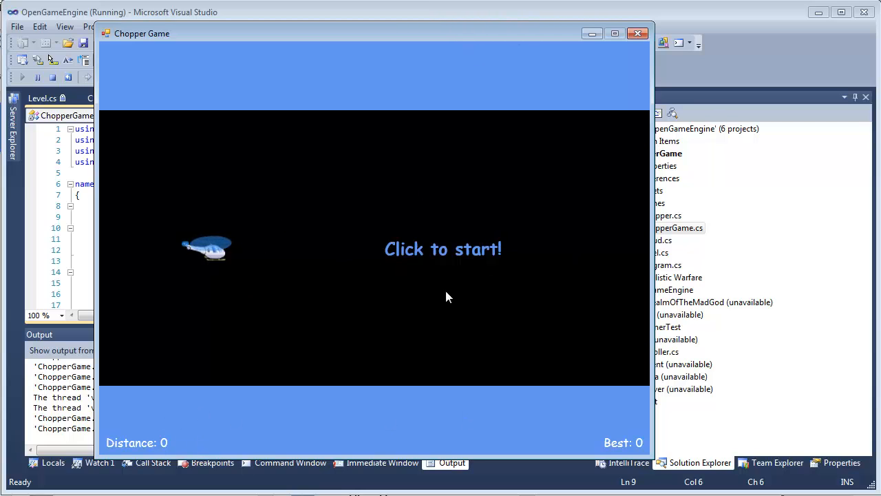
pyautogui.moveTo(409, 281)
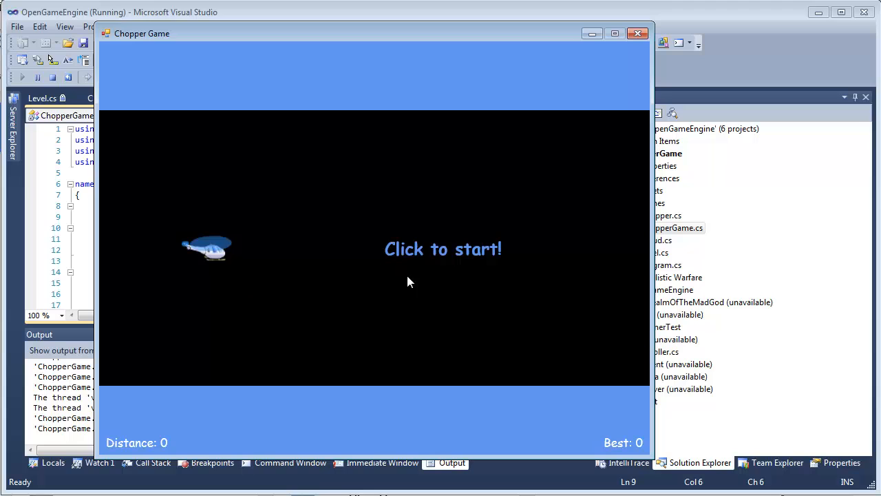
pyautogui.moveTo(169, 424)
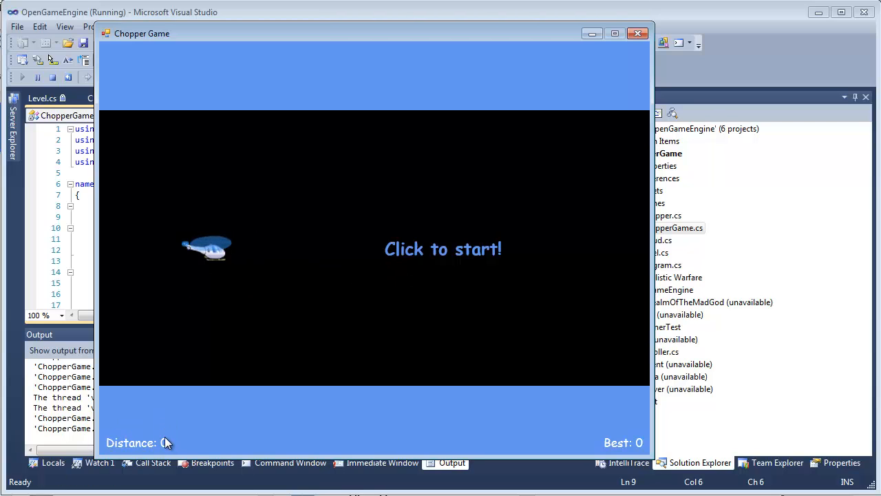
pyautogui.moveTo(405, 321)
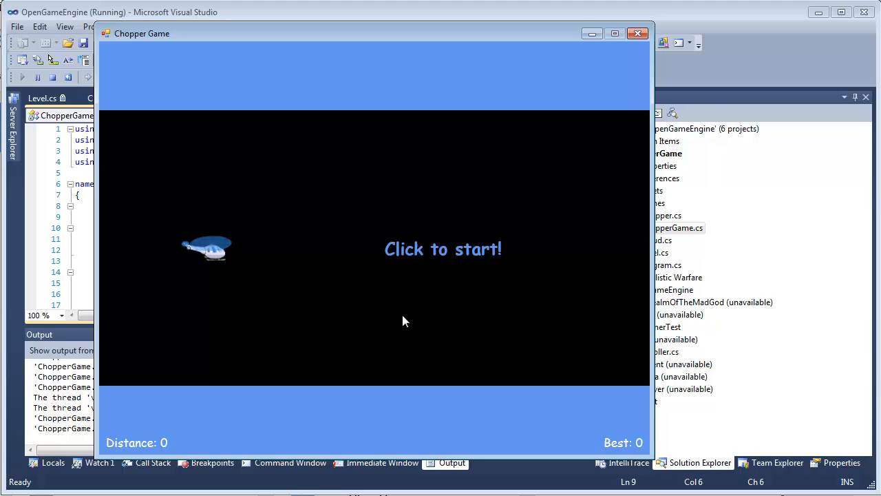
pyautogui.moveTo(609, 441)
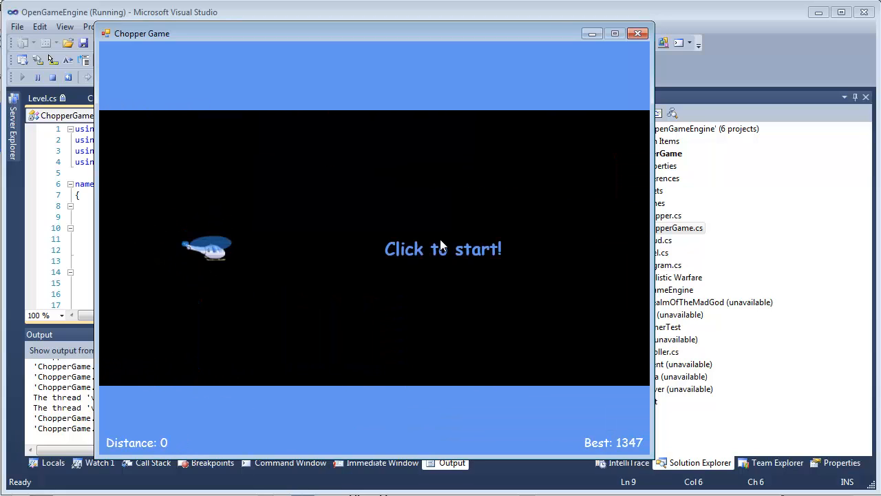
pyautogui.moveTo(622, 462)
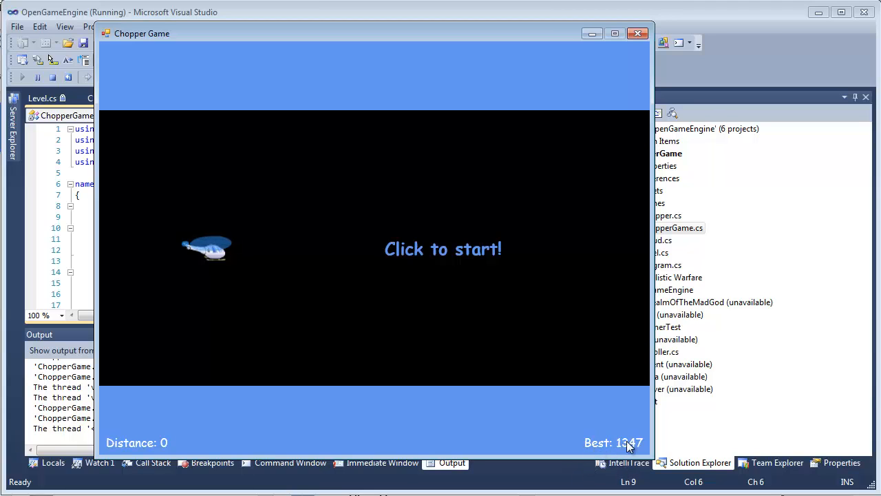
pyautogui.moveTo(606, 391)
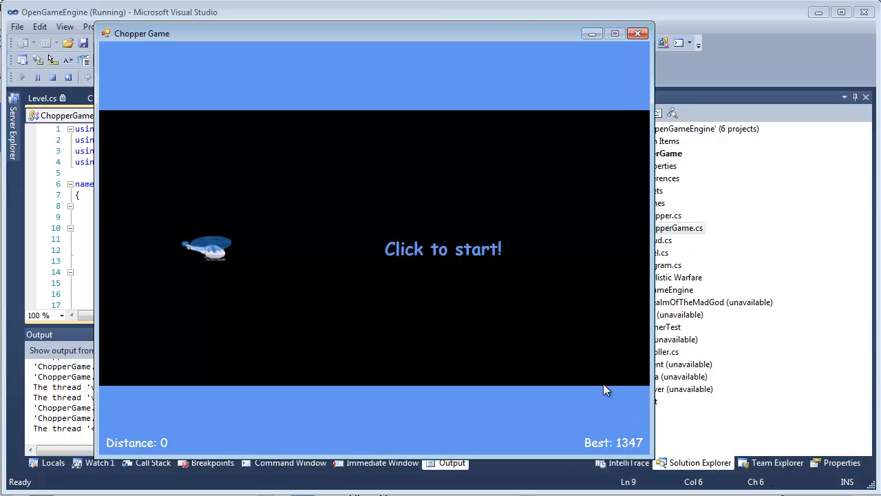
pyautogui.moveTo(396, 279)
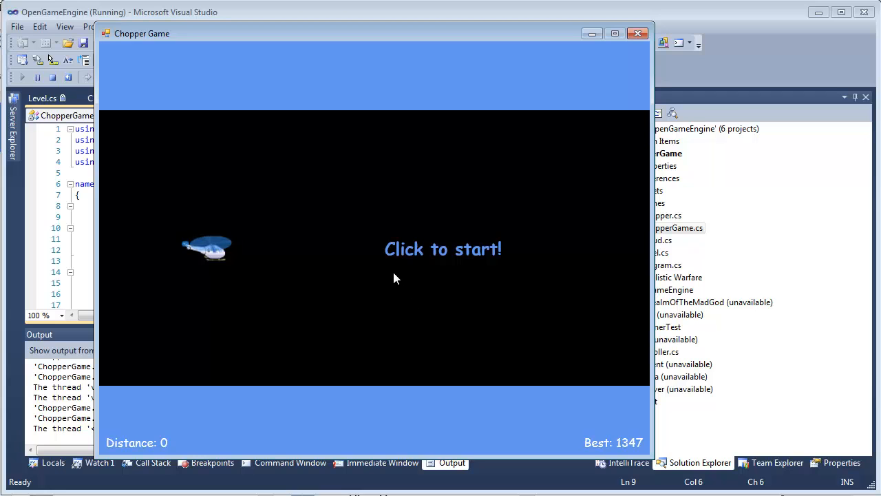
# Start another round of Chopper Game, bringing the best distance to 1347.
pyautogui.click(396, 279)
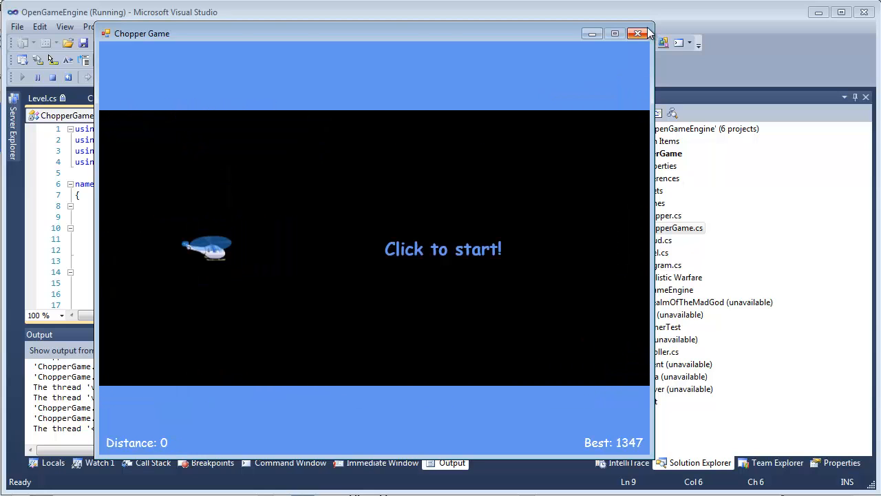
# Close the running game, then expand and collapse the Scenes folder in Solution Explorer.
pyautogui.click(642, 33)
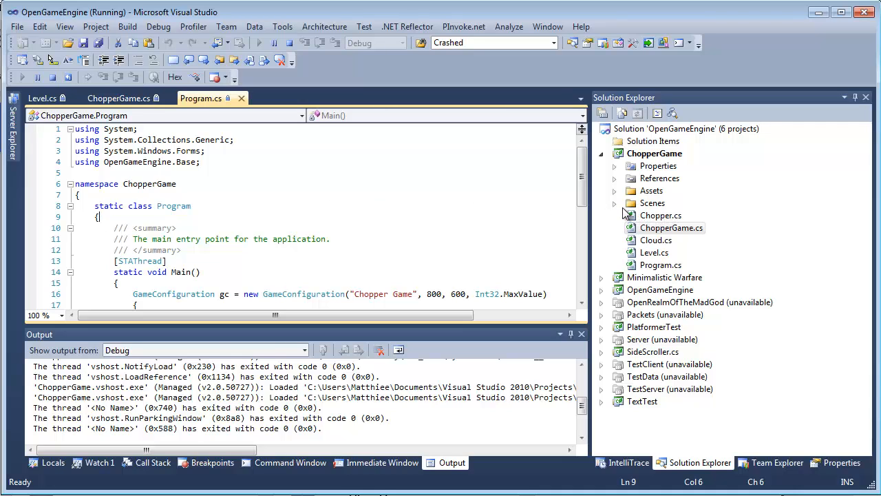
pyautogui.moveTo(622, 212)
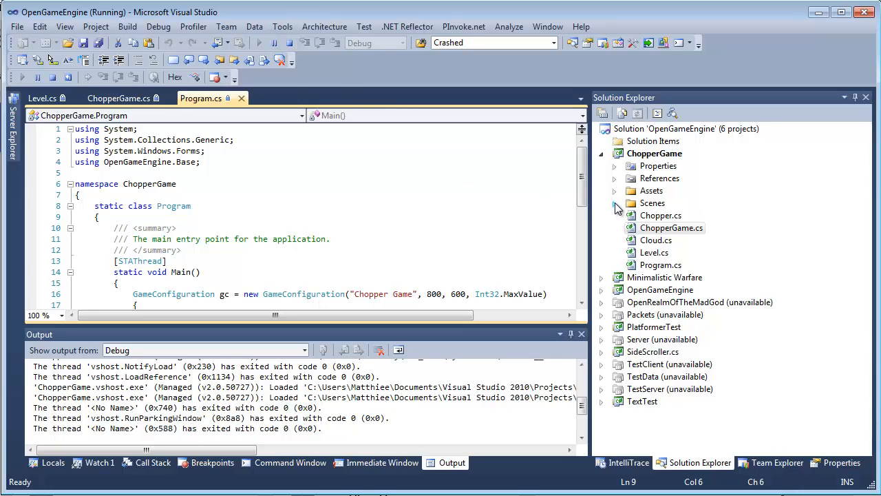
pyautogui.click(615, 202)
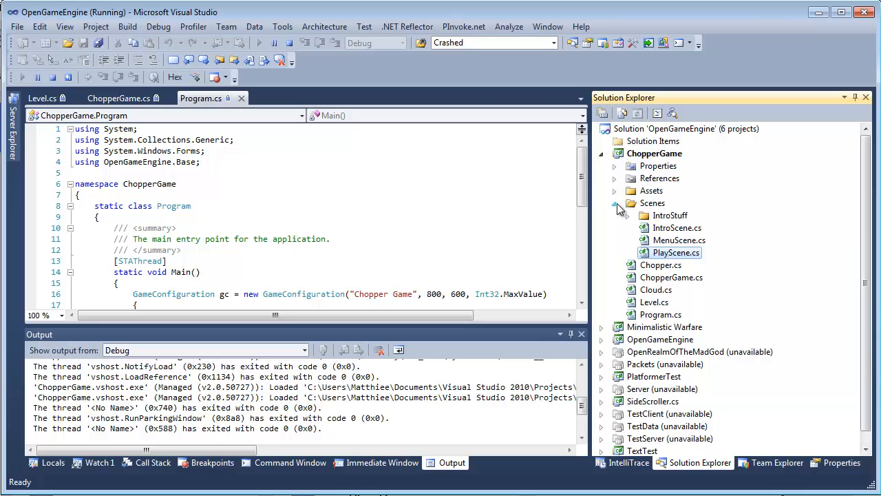
pyautogui.click(615, 190)
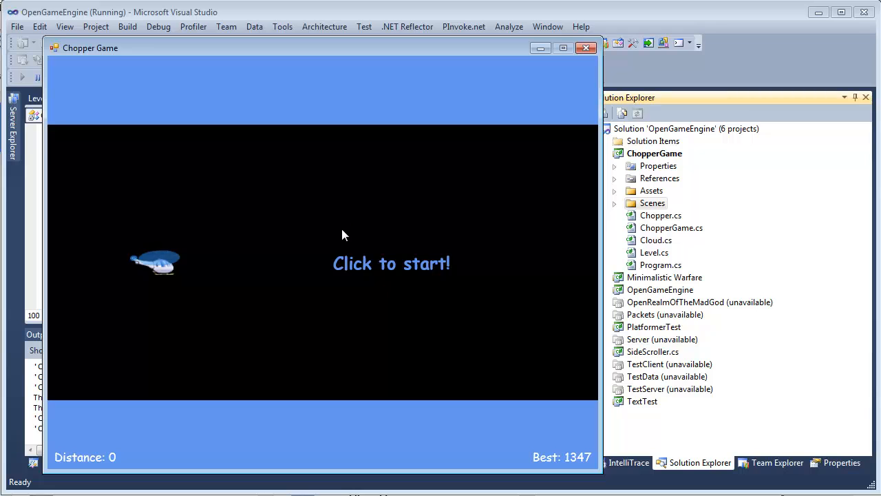
pyautogui.moveTo(311, 258)
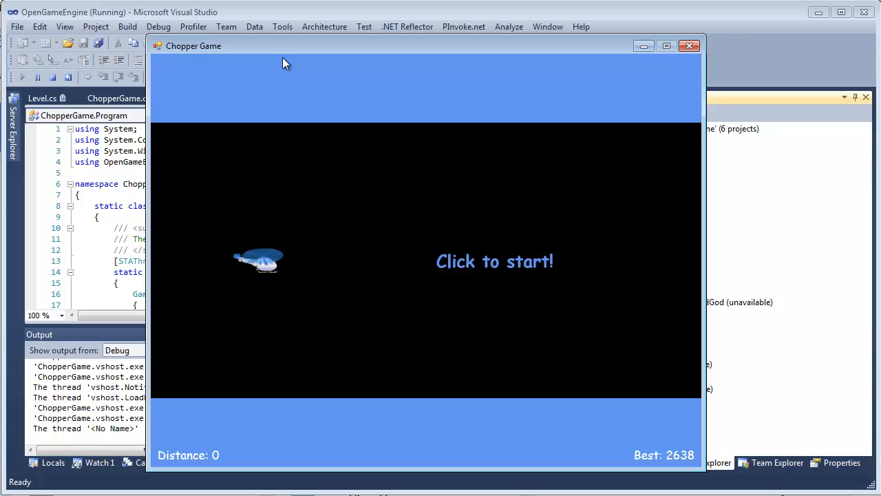
pyautogui.moveTo(455, 47)
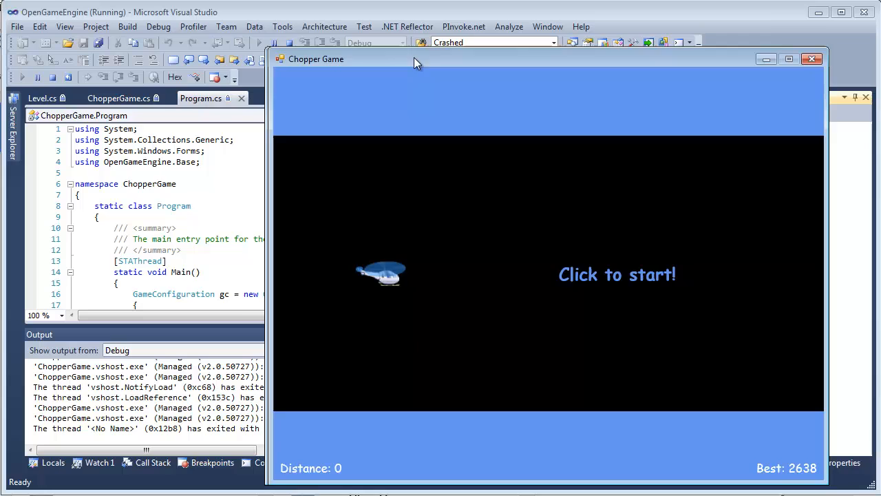
# Move the Chopper Game window further left after reaching a best distance of 2638.
pyautogui.moveTo(413, 59); pyautogui.dragTo(255, 63)
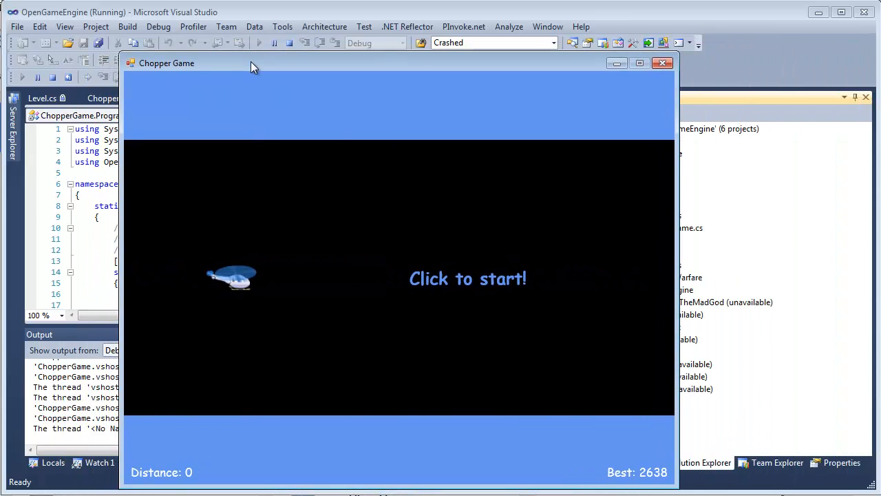
pyautogui.moveTo(551, 39)
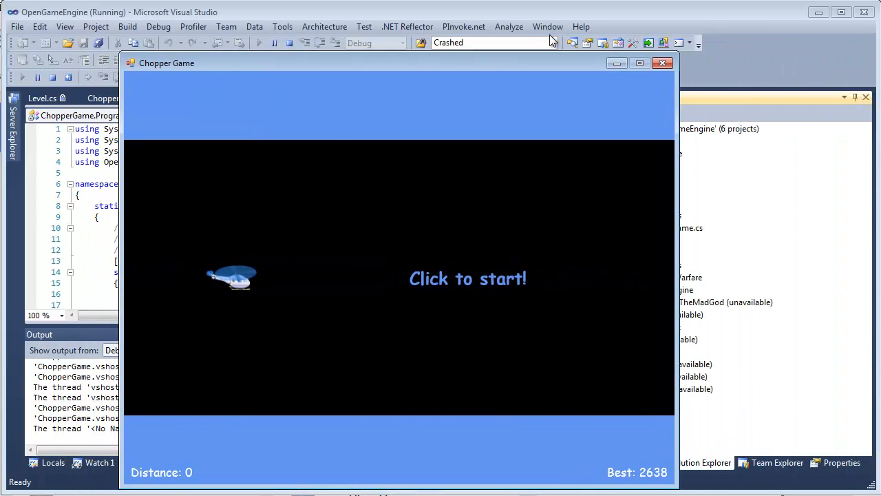
# Stop the game and select the ChopperGame and OpenGameEngine projects in Solution Explorer.
pyautogui.click(663, 63)
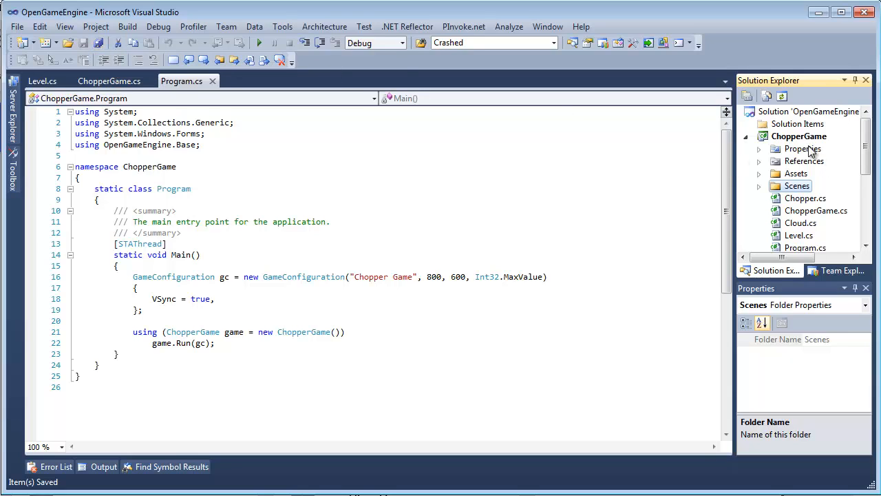
pyautogui.click(799, 135)
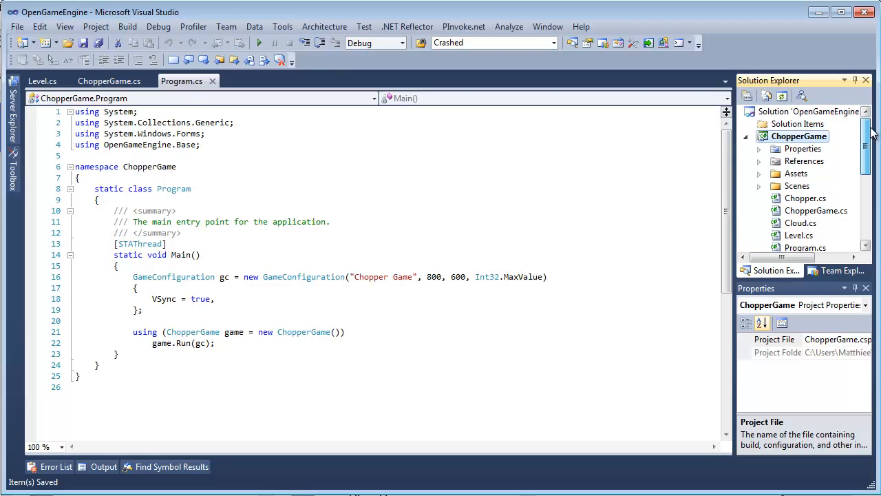
pyautogui.scroll(-3)
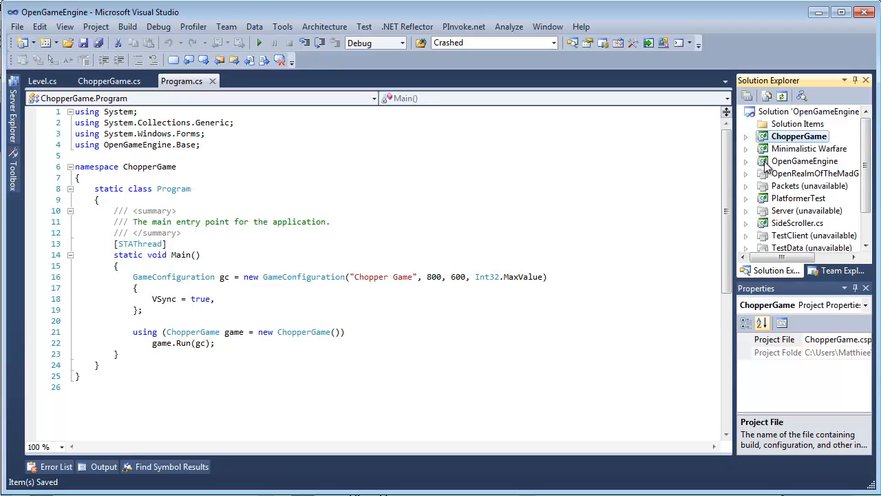
pyautogui.click(805, 161)
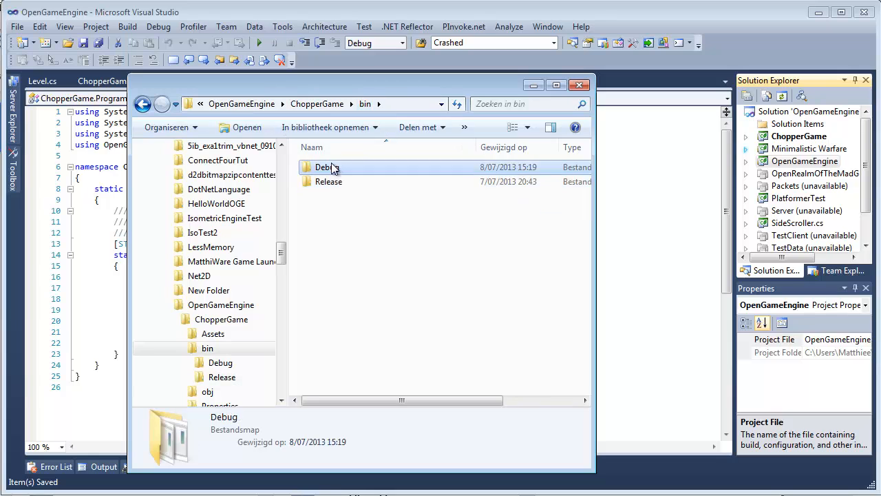
# Copy the Debug build into Release, merging Assets, and select the updated ChopperGame.zip.
pyautogui.doubleClick(325, 166)
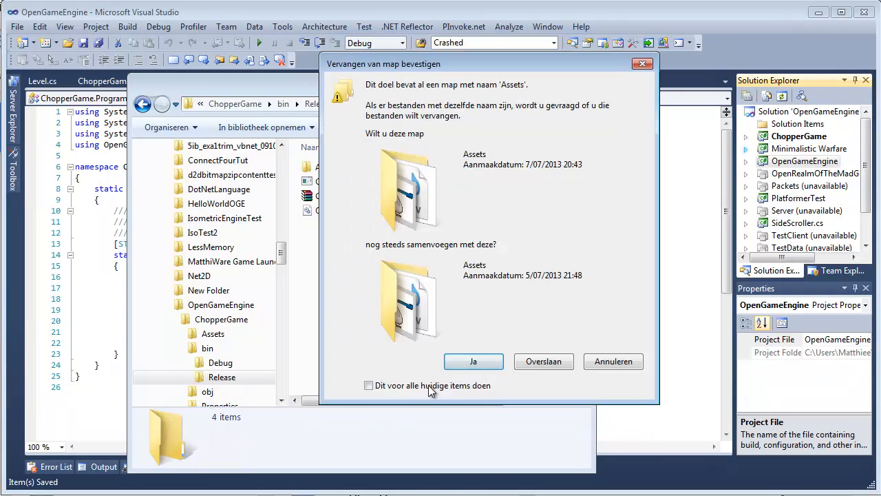
pyautogui.click(474, 362)
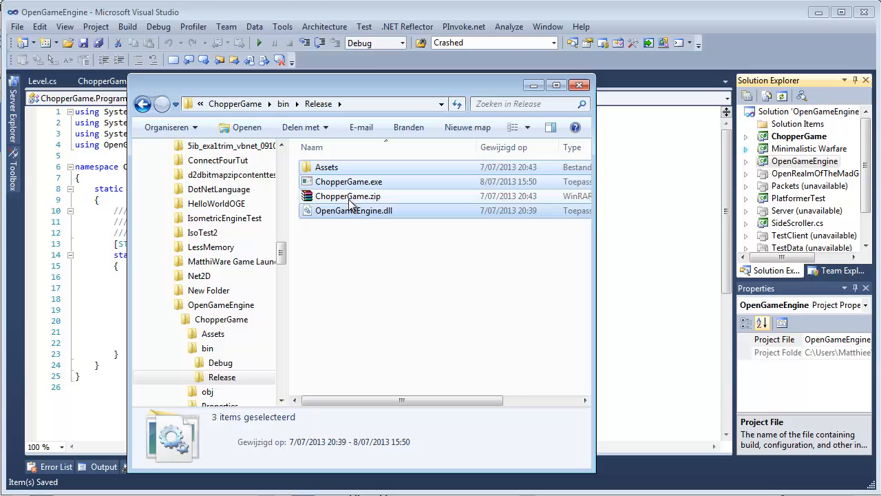
pyautogui.click(349, 181)
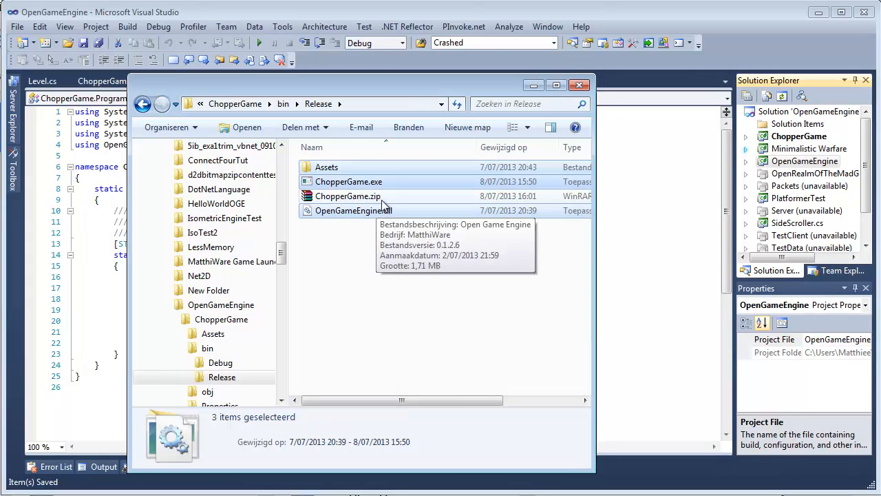
pyautogui.click(348, 196)
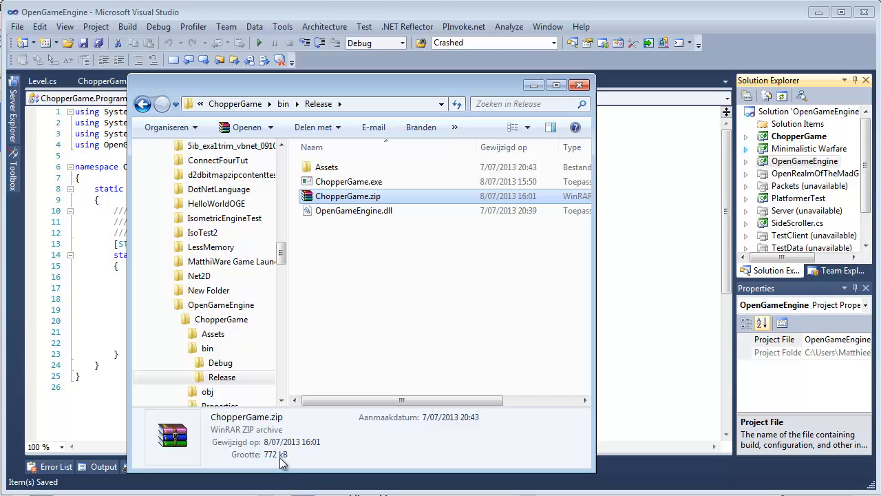